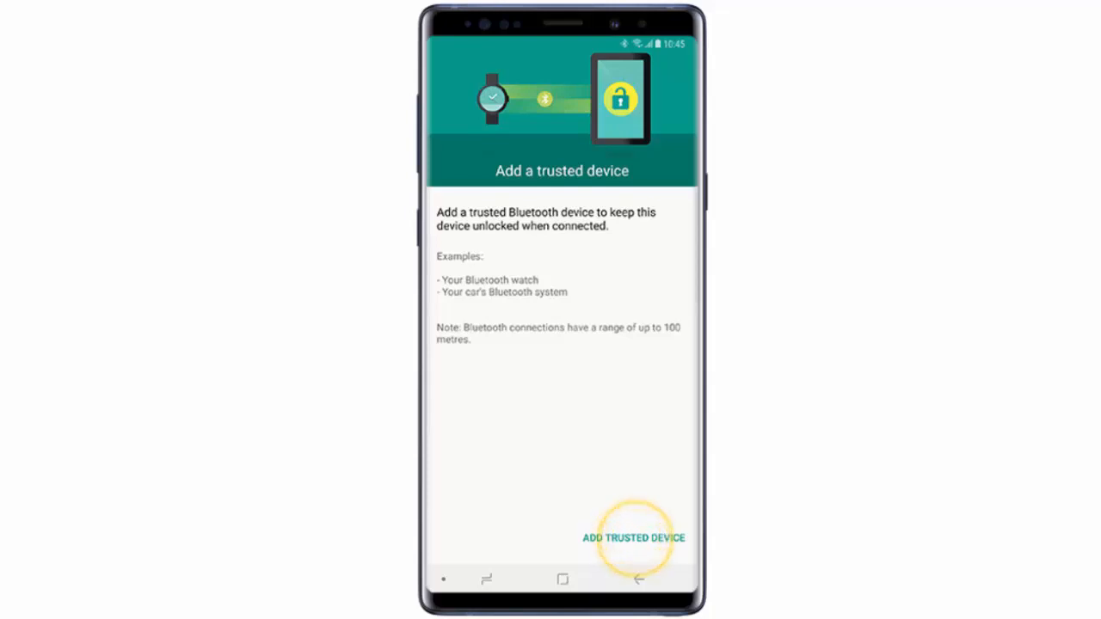
# Begin adding a trusted device, then check ST LIGHT BA V1 shows connected in the notification panel.
pyautogui.click(633, 537)
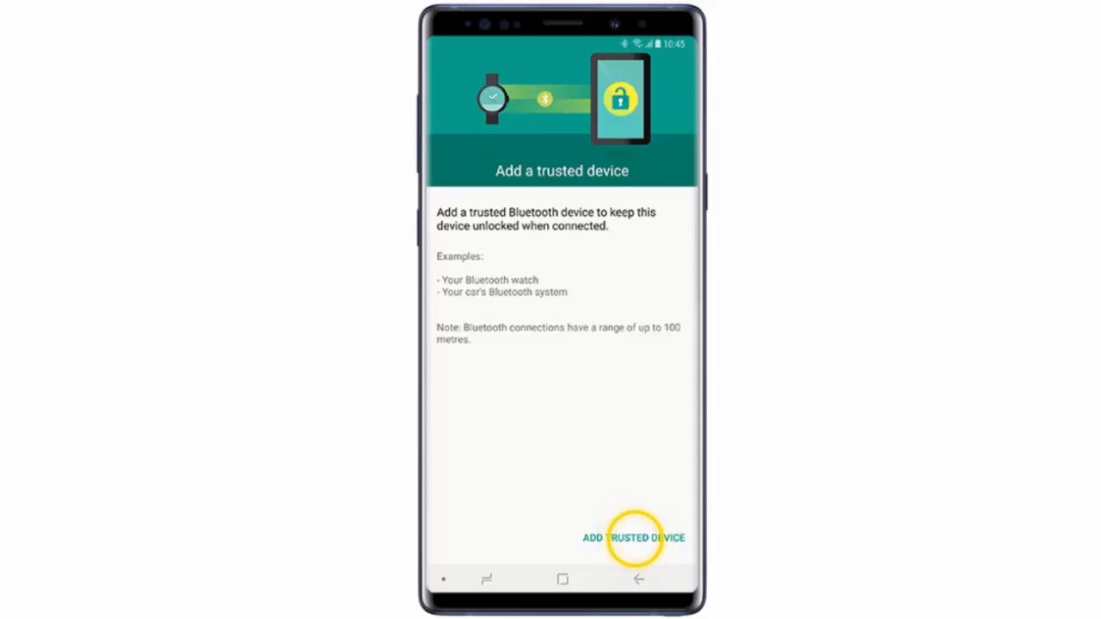
pyautogui.click(633, 537)
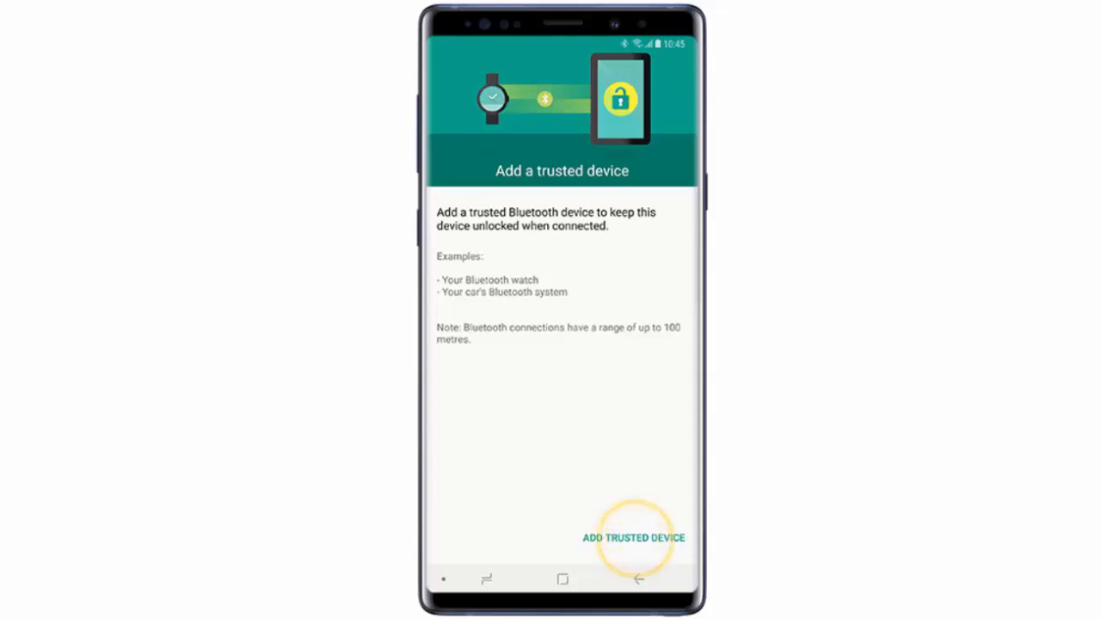
pyautogui.click(633, 537)
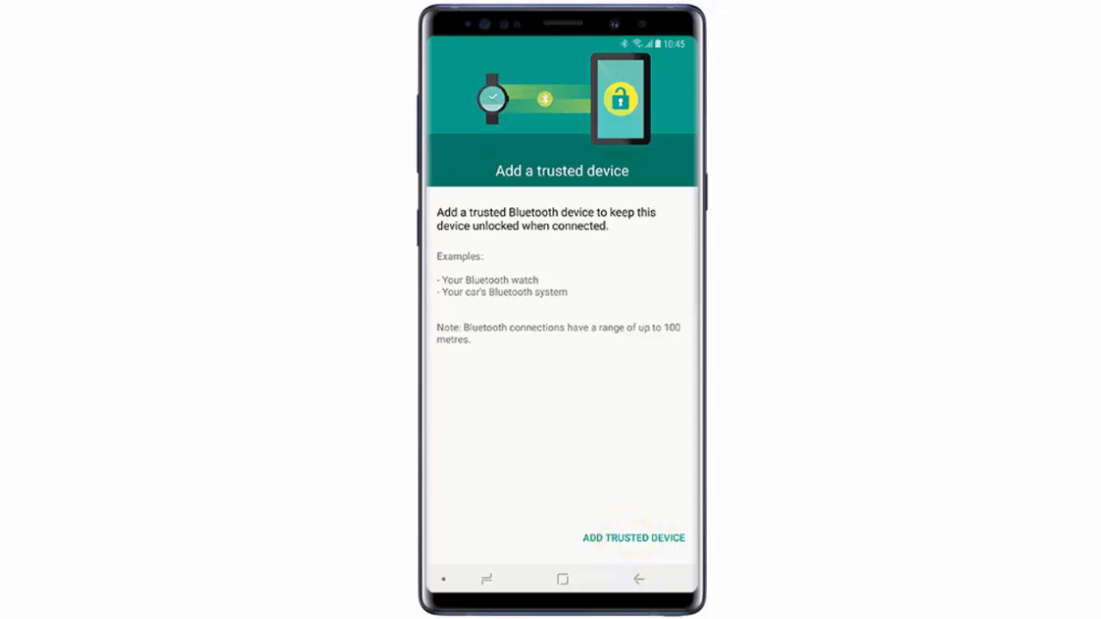
pyautogui.click(633, 537)
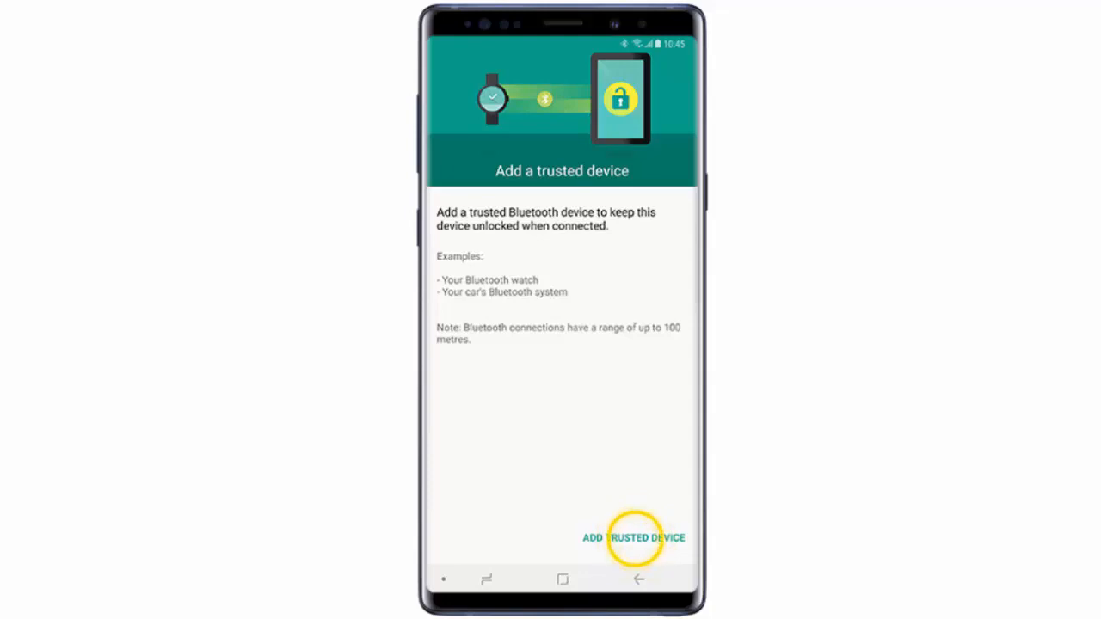
pyautogui.click(633, 537)
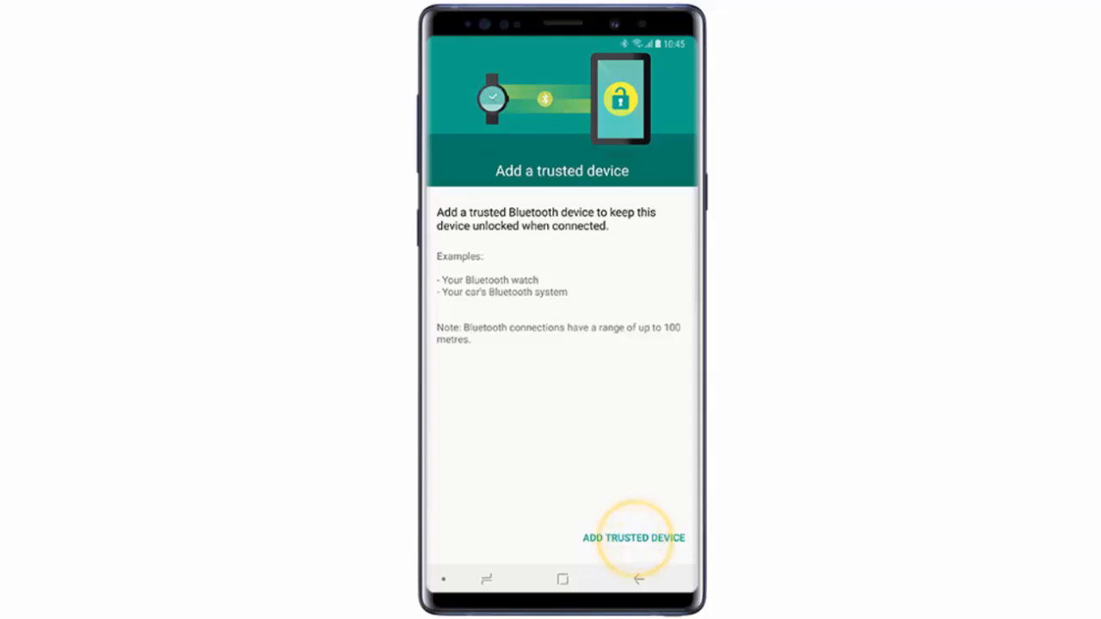
pyautogui.click(633, 537)
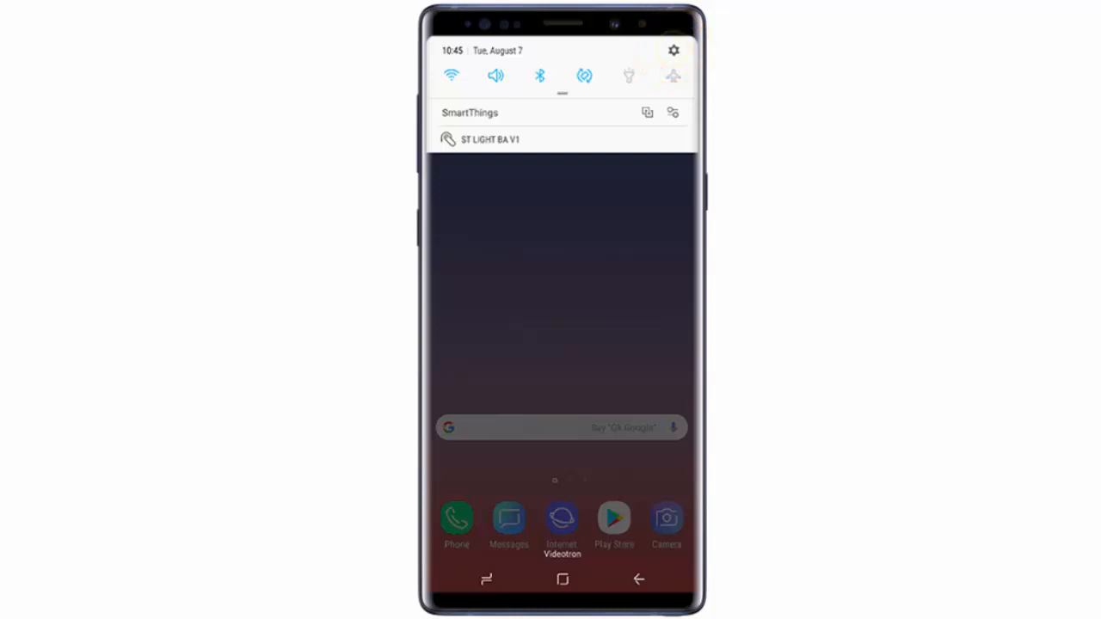
# Go from the quick settings shade into Settings and reach the Lock screen page.
pyautogui.click(674, 50)
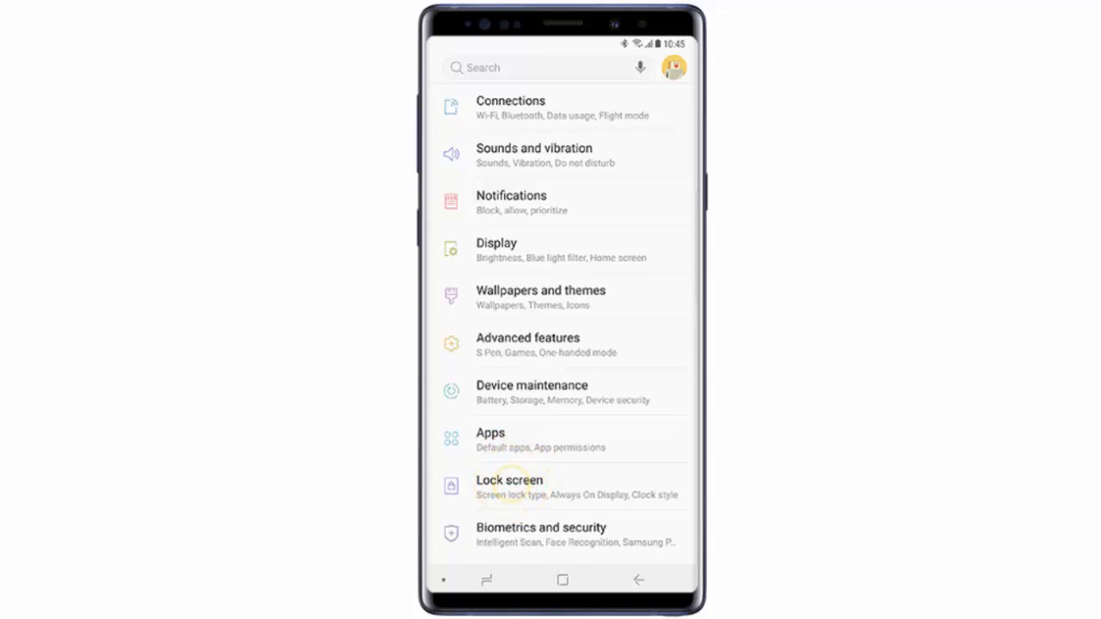
pyautogui.click(509, 479)
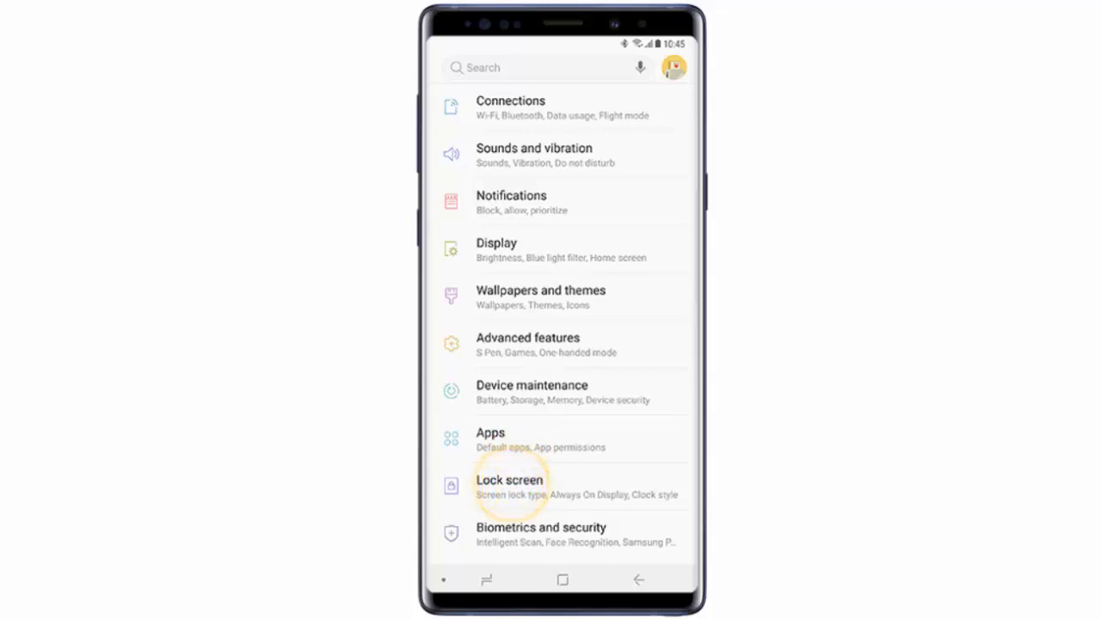
pyautogui.click(509, 485)
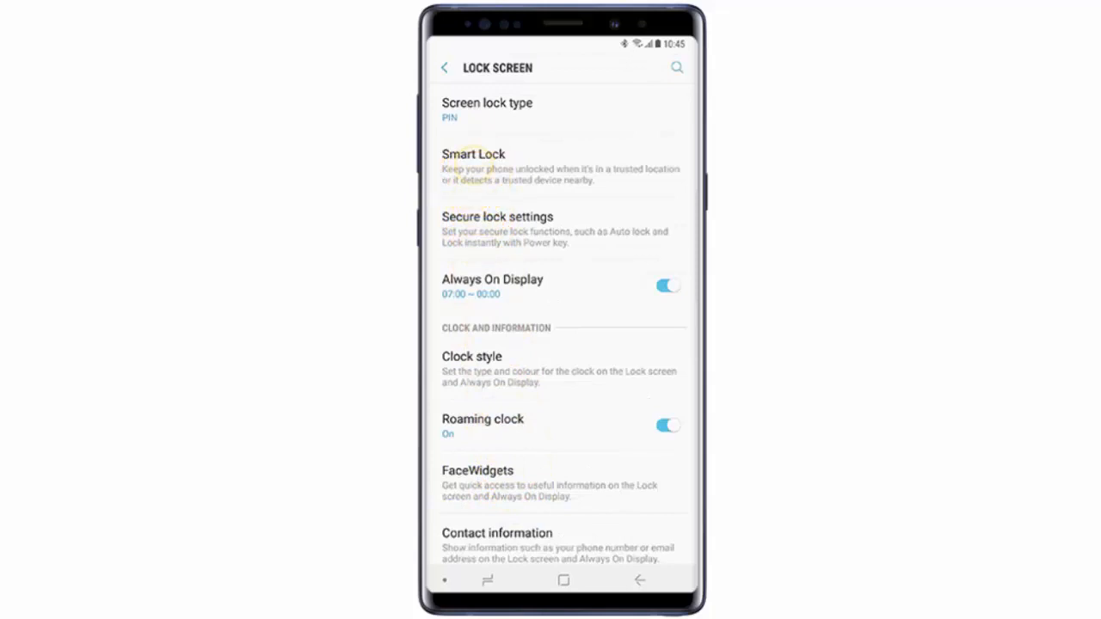
# Enter Smart Lock and supply the current PIN on its confirmation screen.
pyautogui.click(473, 169)
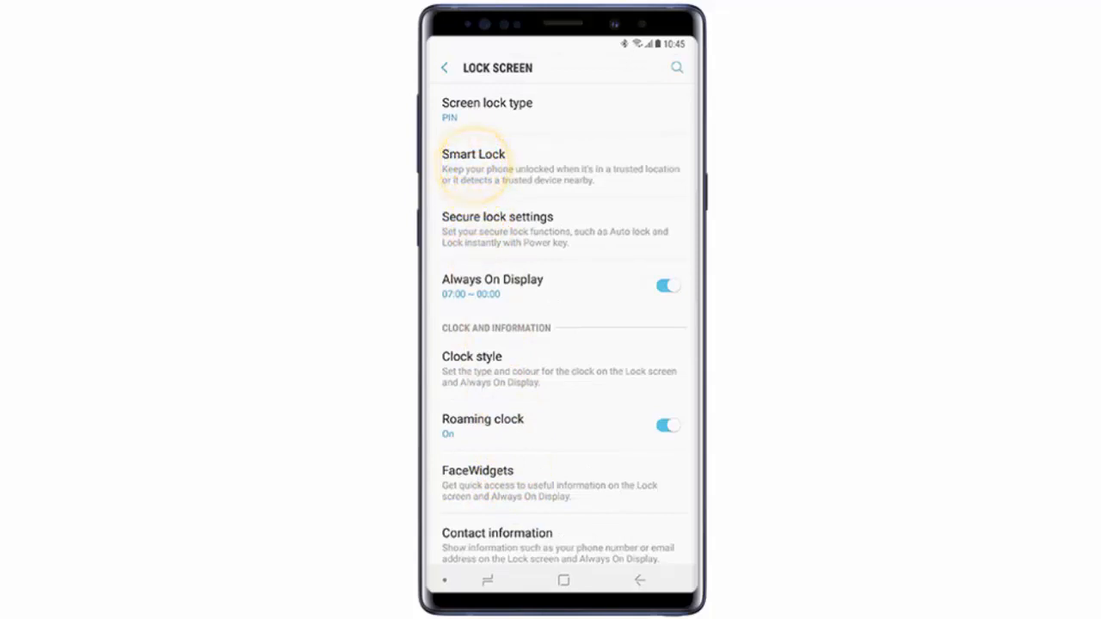
pyautogui.click(474, 164)
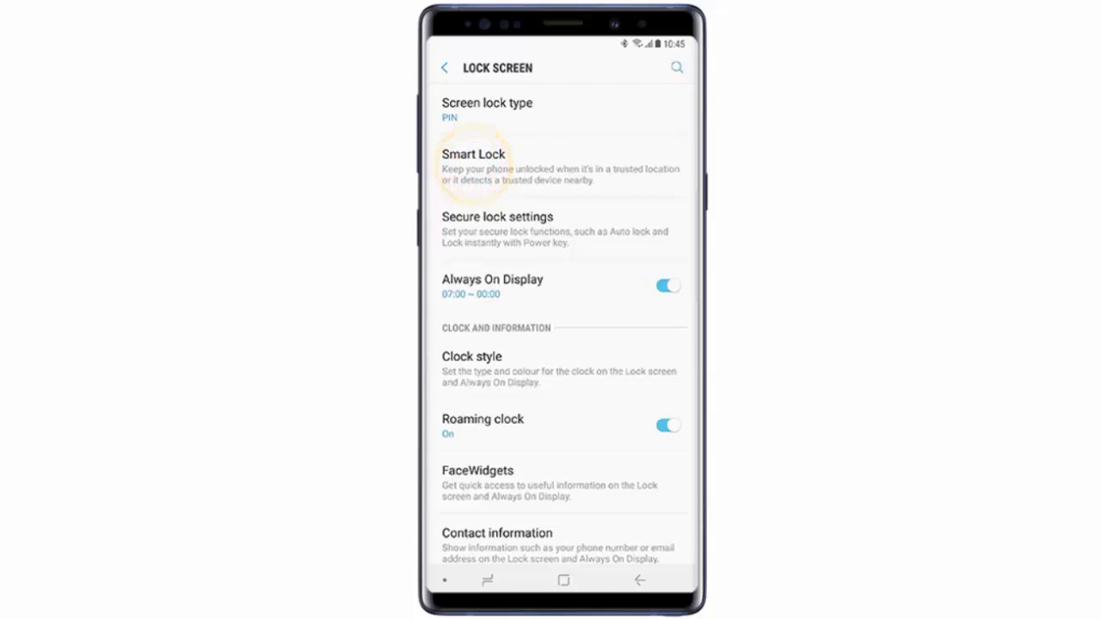
pyautogui.click(473, 155)
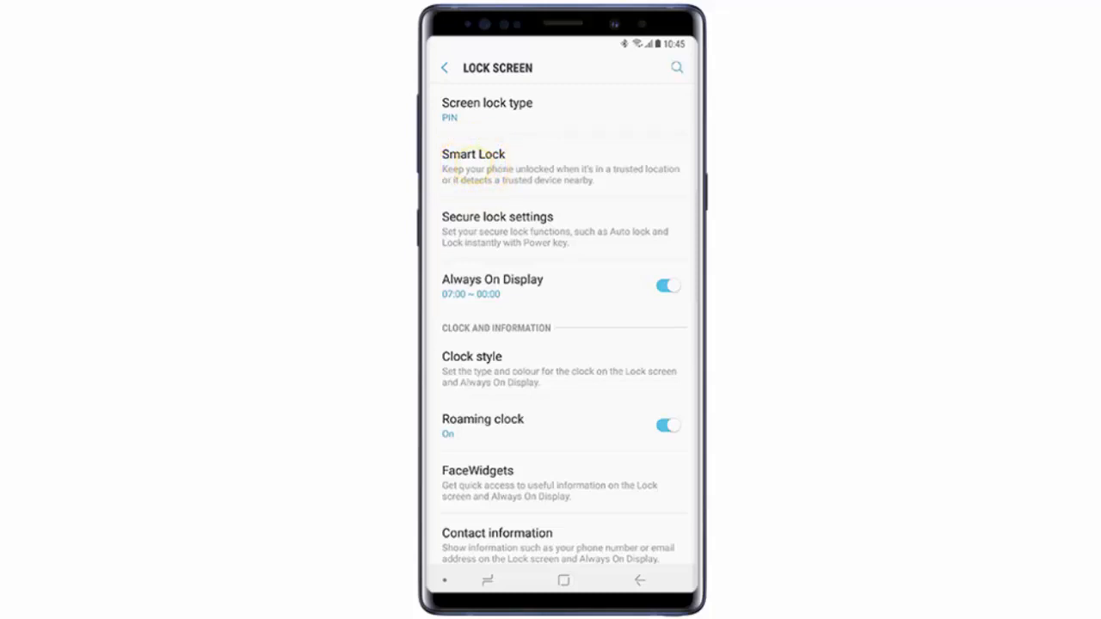
pyautogui.click(473, 163)
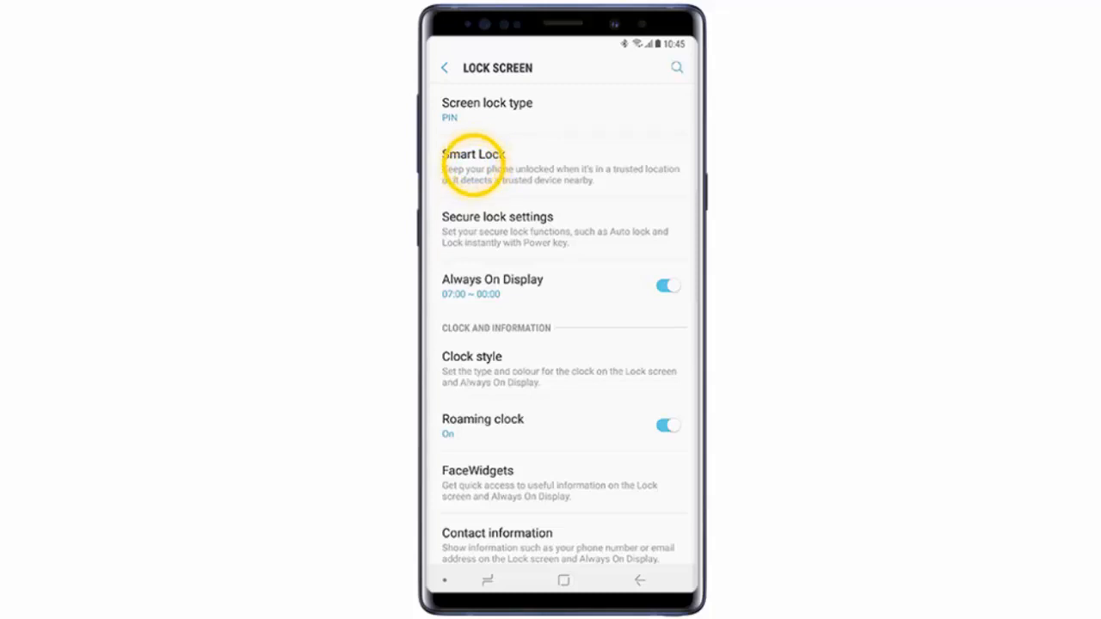
pyautogui.click(474, 164)
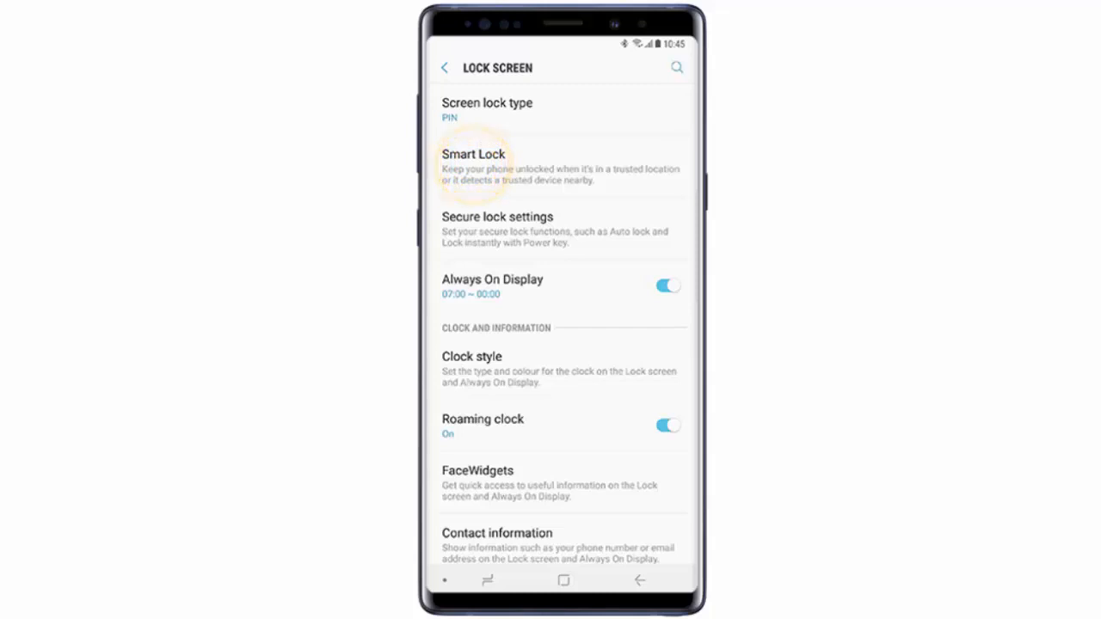
pyautogui.click(474, 163)
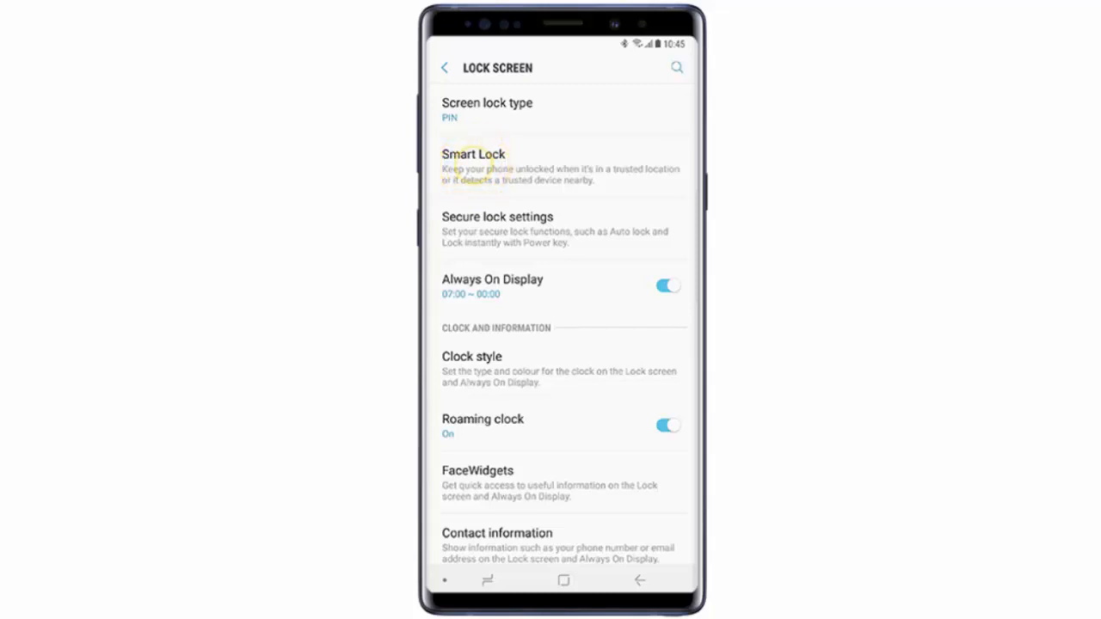
pyautogui.click(471, 163)
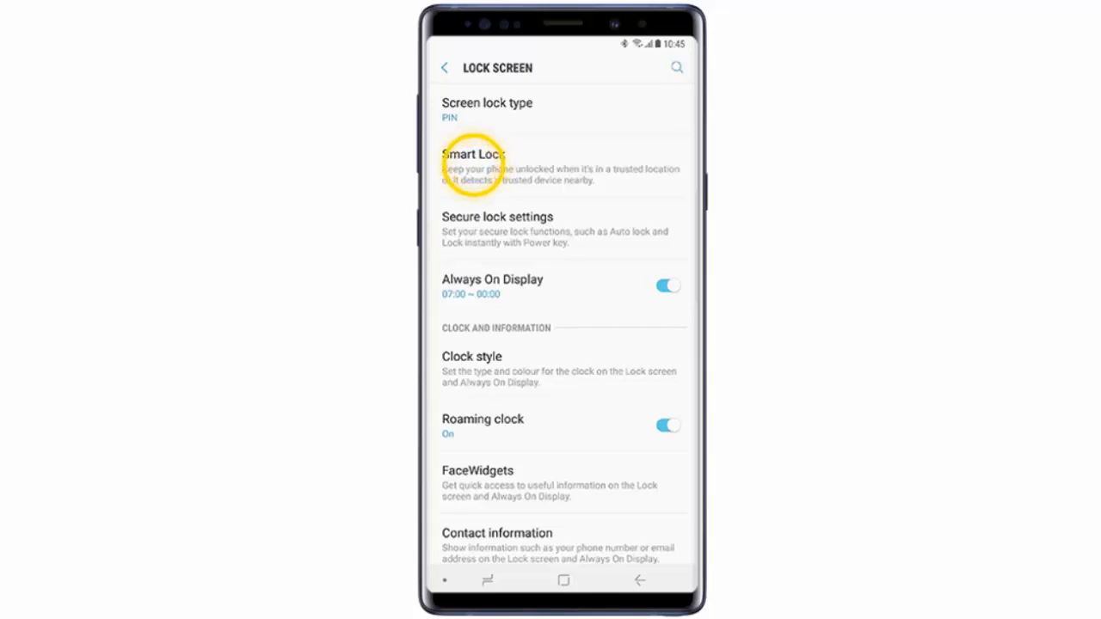
pyautogui.click(473, 164)
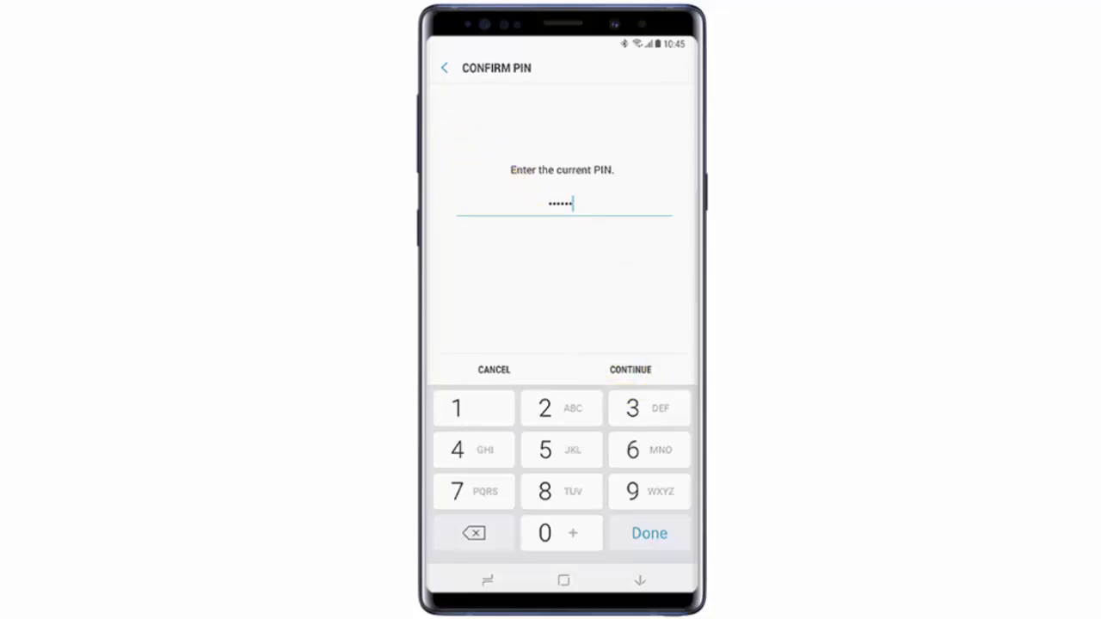
# Confirm the PIN to reach the Smart Lock introduction screen.
pyautogui.click(629, 368)
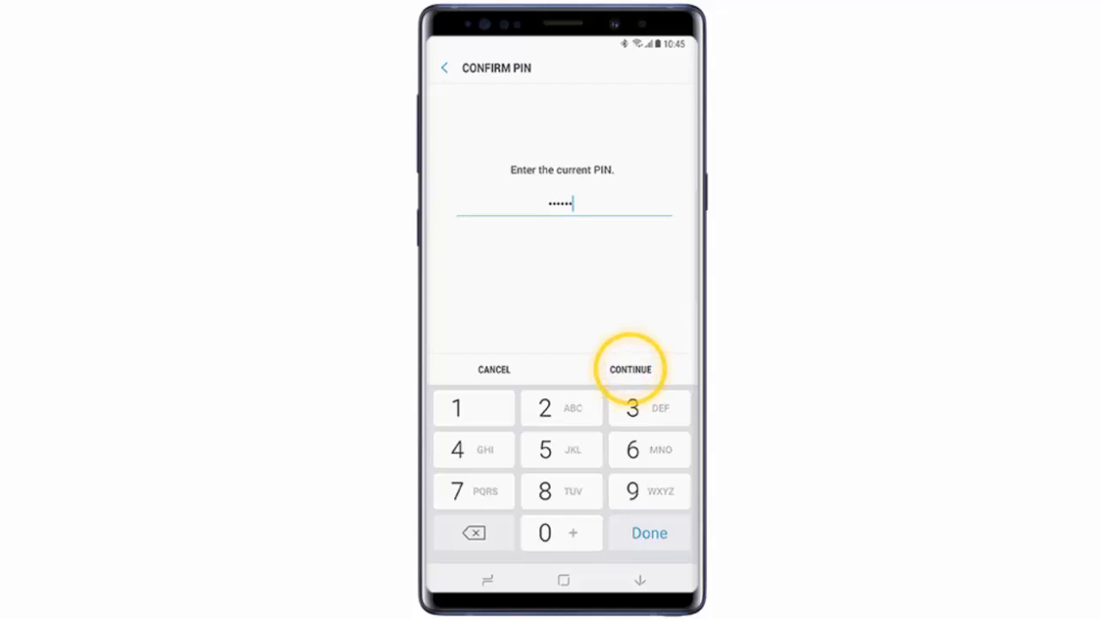
pyautogui.click(629, 368)
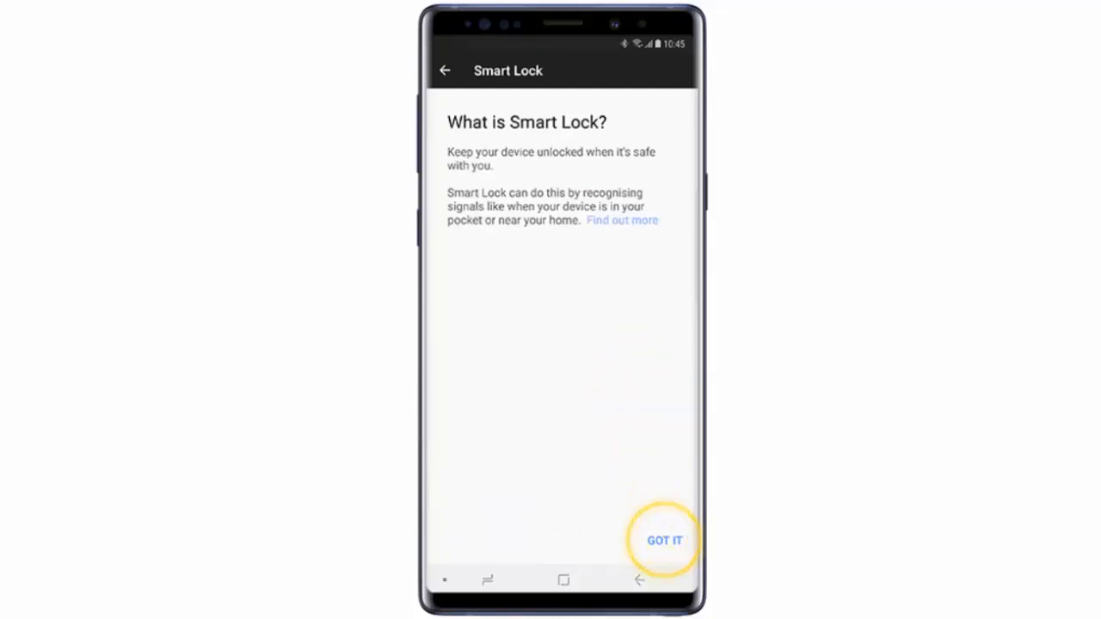
# Dismiss the Smart Lock intro and reach the Add a trusted device screen via Trusted devices.
pyautogui.click(664, 540)
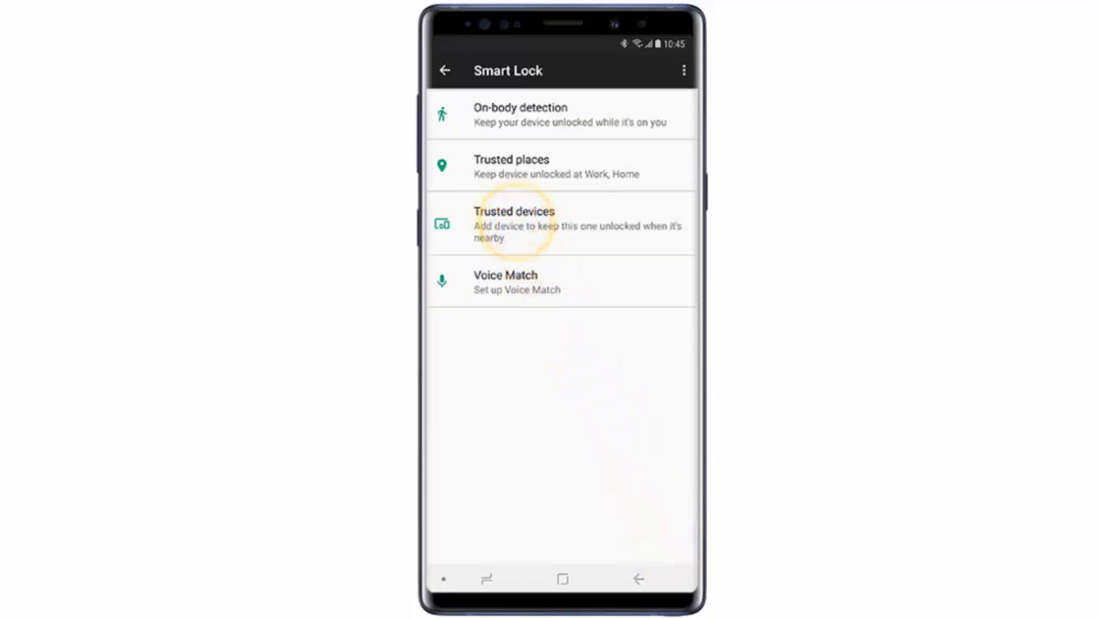
pyautogui.click(512, 224)
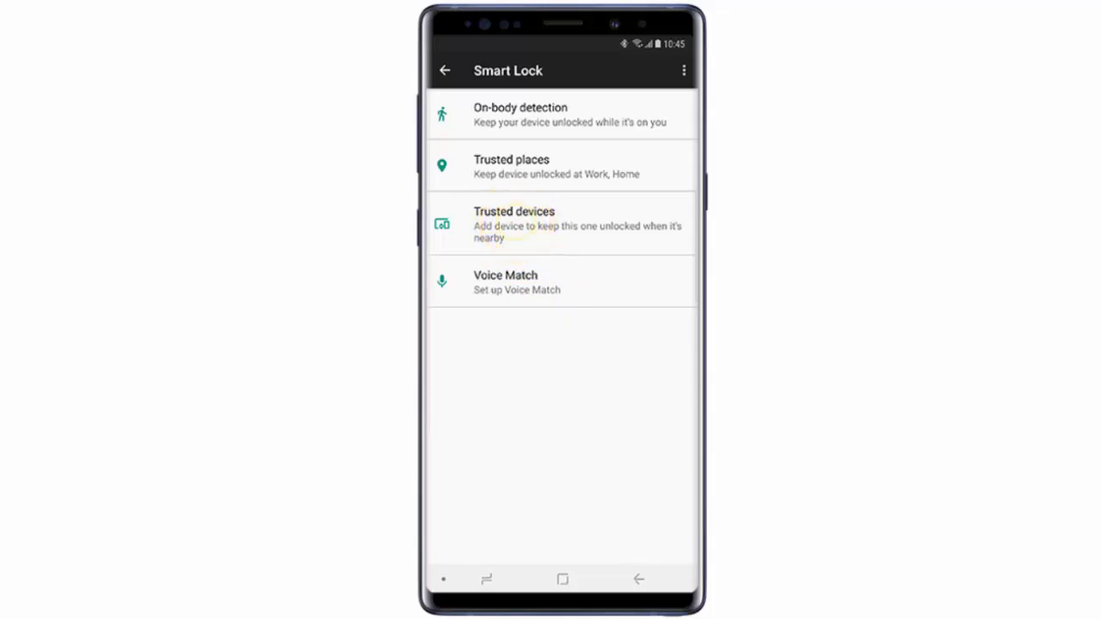
pyautogui.click(512, 224)
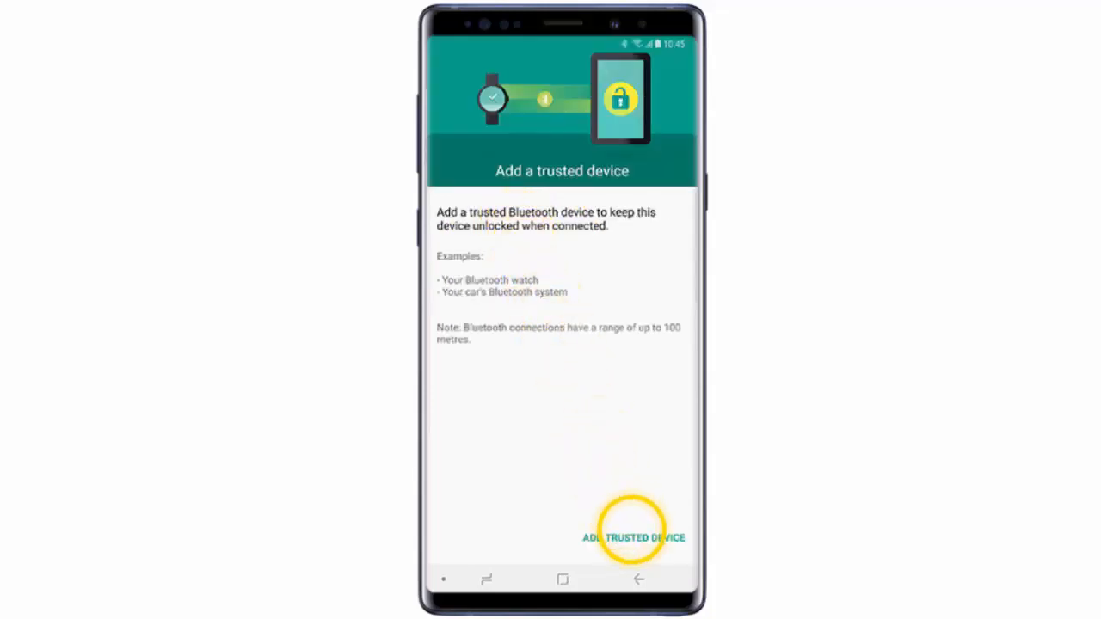
# Choose ST LIGHT BA V1 from the Bluetooth device list as the trusted device.
pyautogui.click(633, 537)
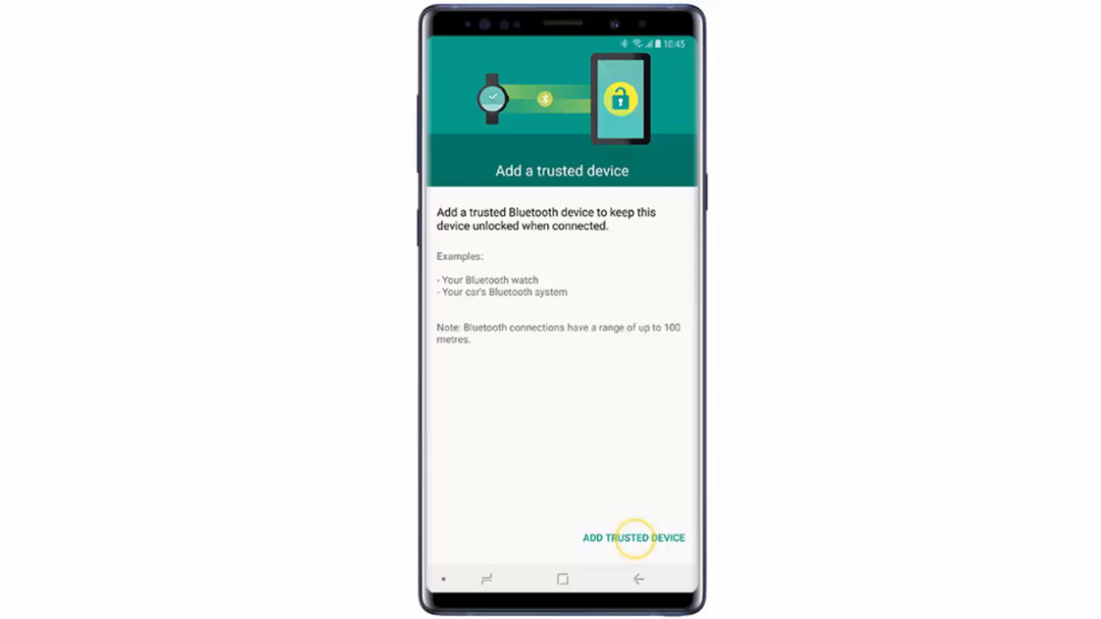
pyautogui.click(633, 537)
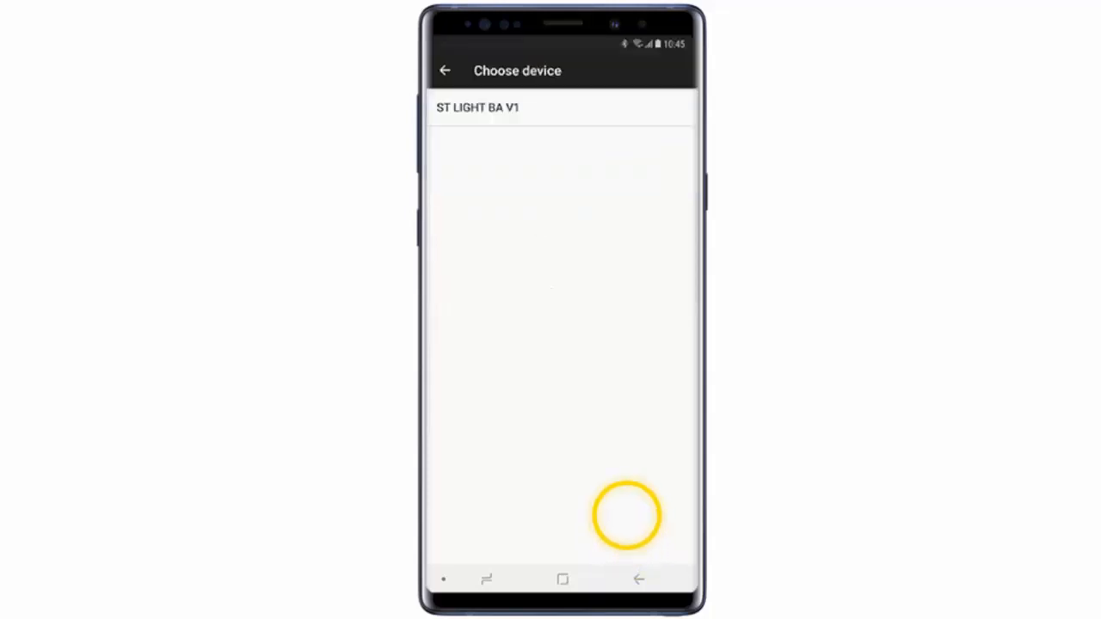
pyautogui.click(475, 106)
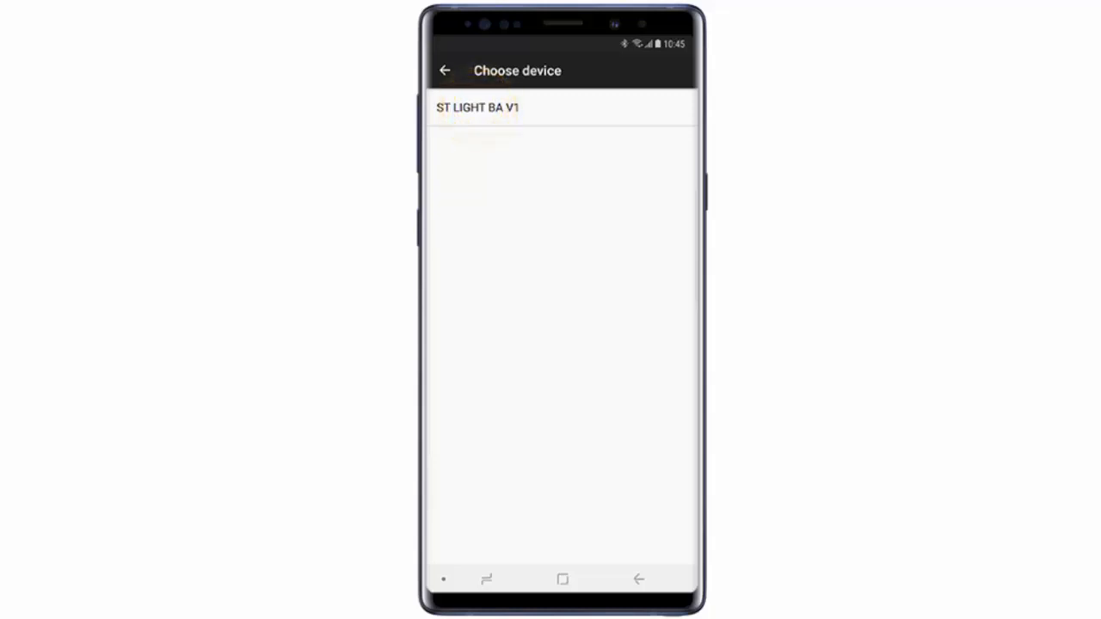
pyautogui.click(477, 107)
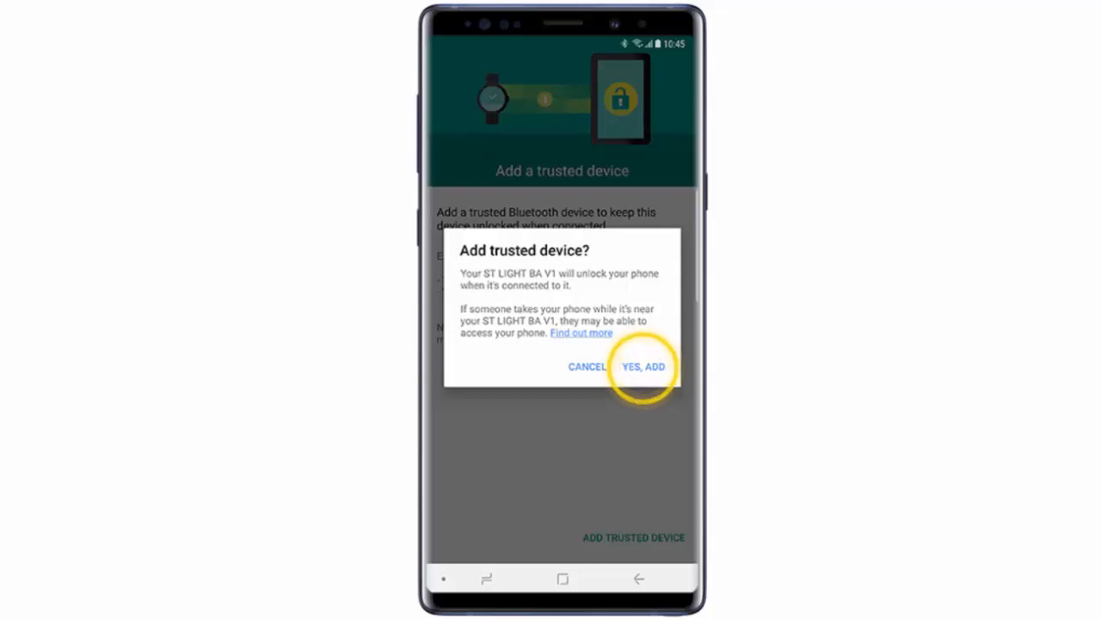
# Confirm ST LIGHT BA V1 as trusted, lock the phone and enter the PIN on the lock screen.
pyautogui.click(643, 367)
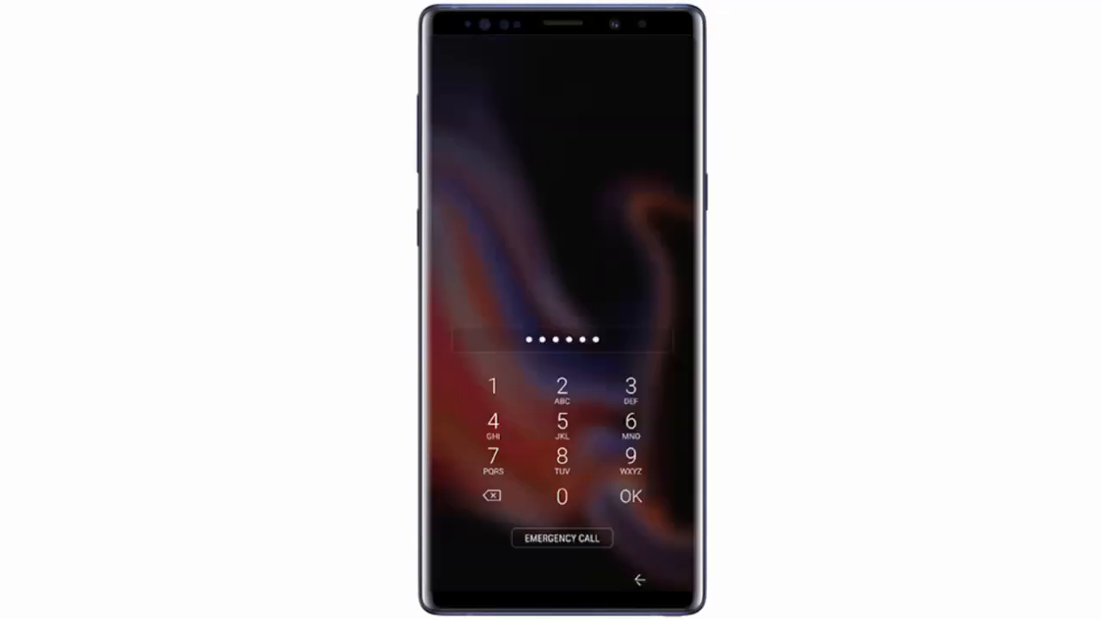
# Unlock with the PIN and acknowledge the stays-unlocked-at-trusted-place notice.
pyautogui.click(629, 496)
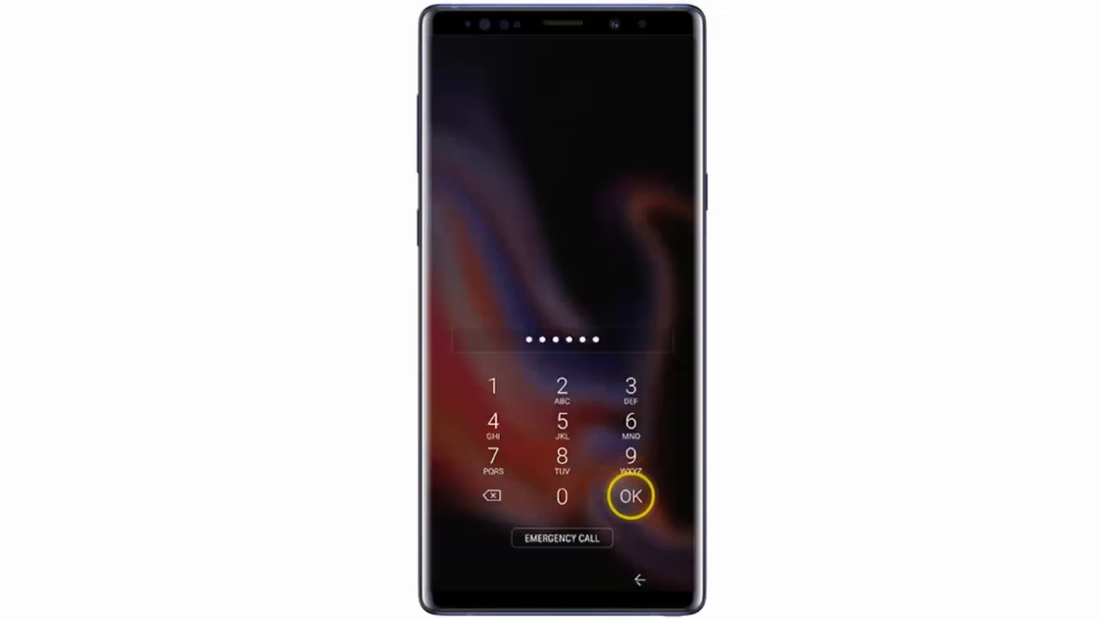
pyautogui.click(630, 496)
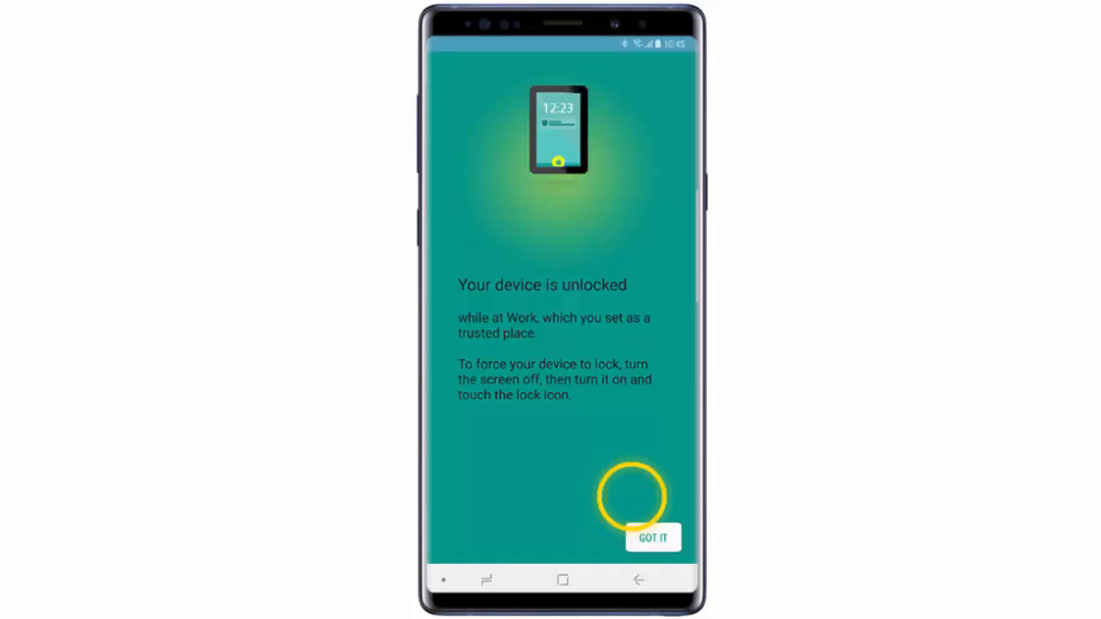
pyautogui.click(652, 536)
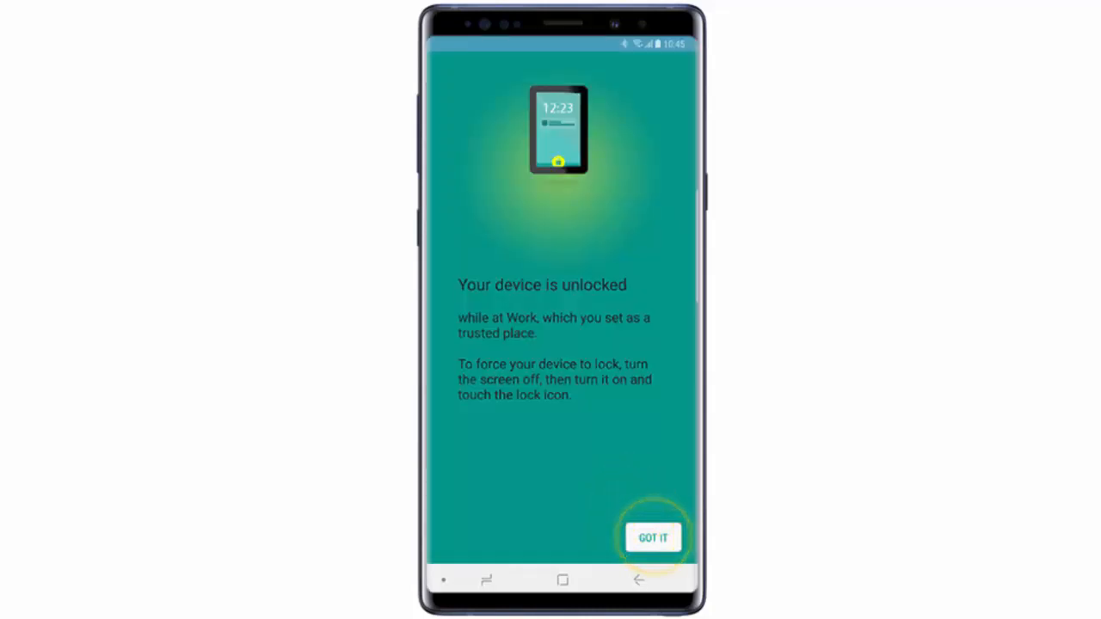